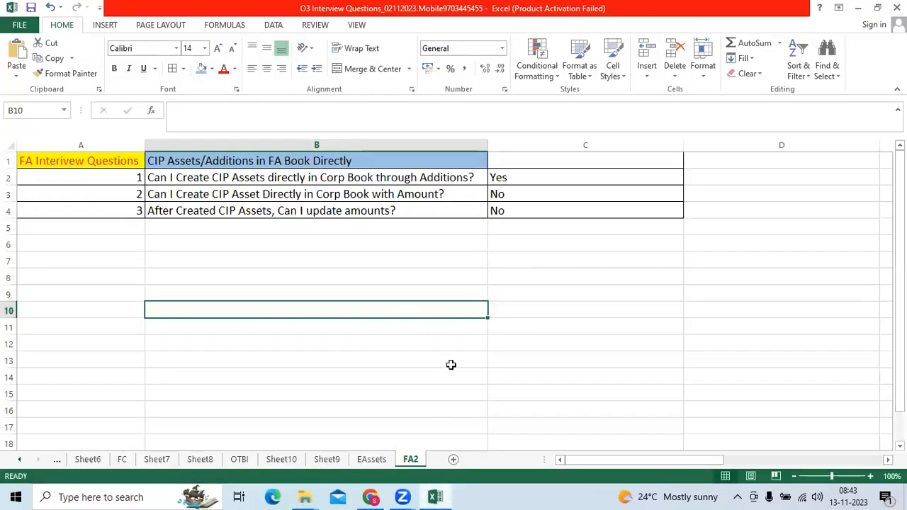
pyautogui.moveTo(465, 358)
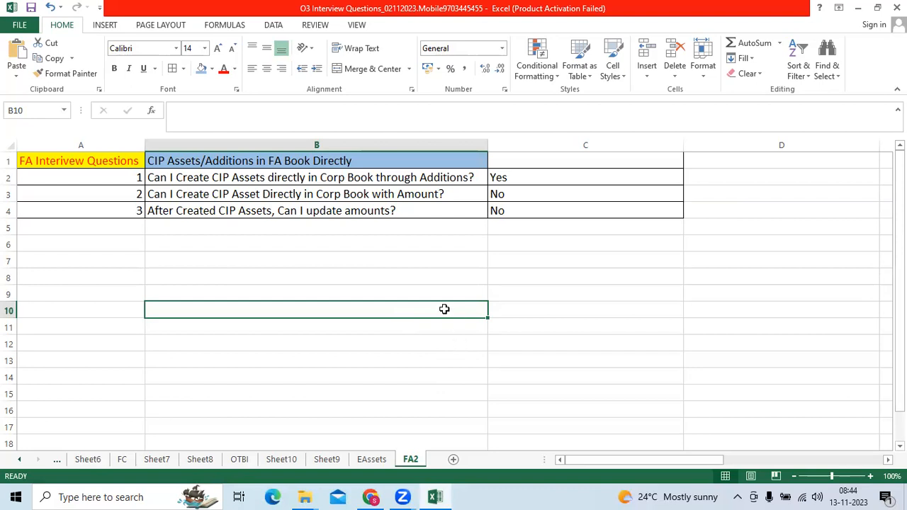
pyautogui.moveTo(376, 265)
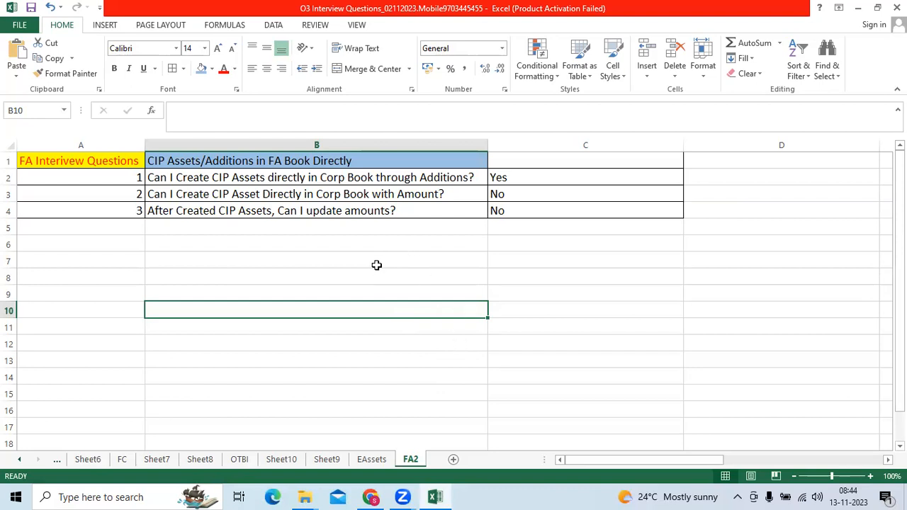
pyautogui.moveTo(368, 276)
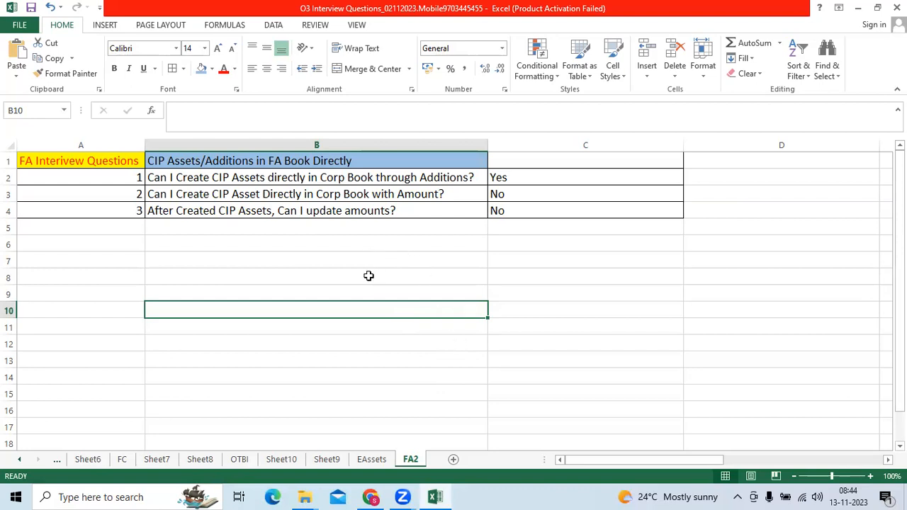
pyautogui.moveTo(325, 261)
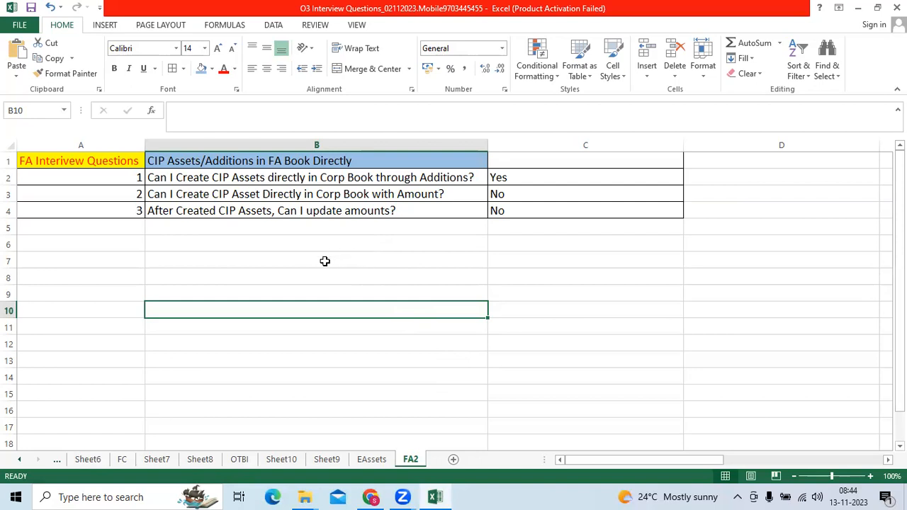
pyautogui.moveTo(280, 199)
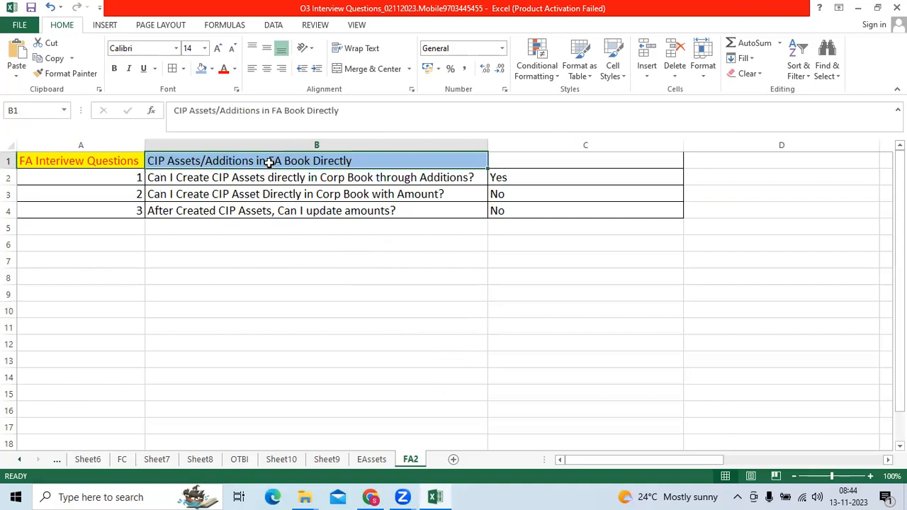
# Step: Enter the 'EBS/Fusion' heading in cell C1 above the CIP question answers
pyautogui.click(317, 177)
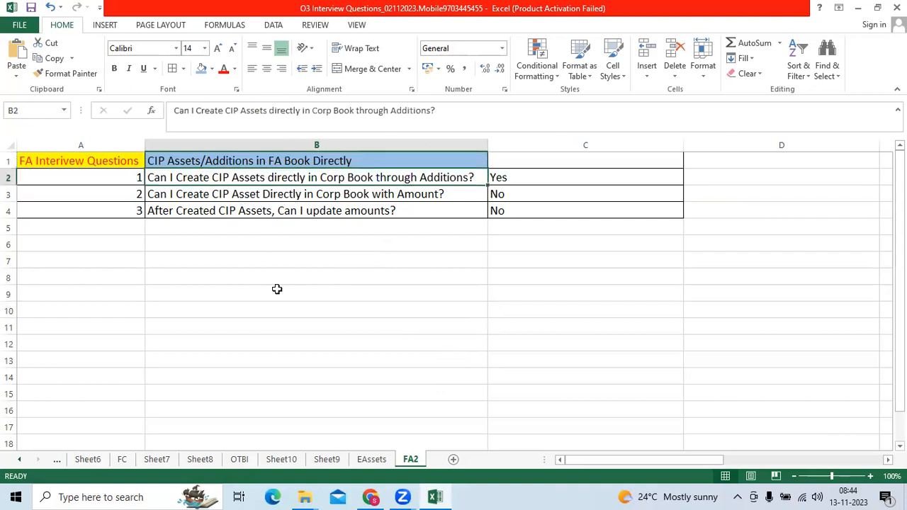
pyautogui.moveTo(270, 281)
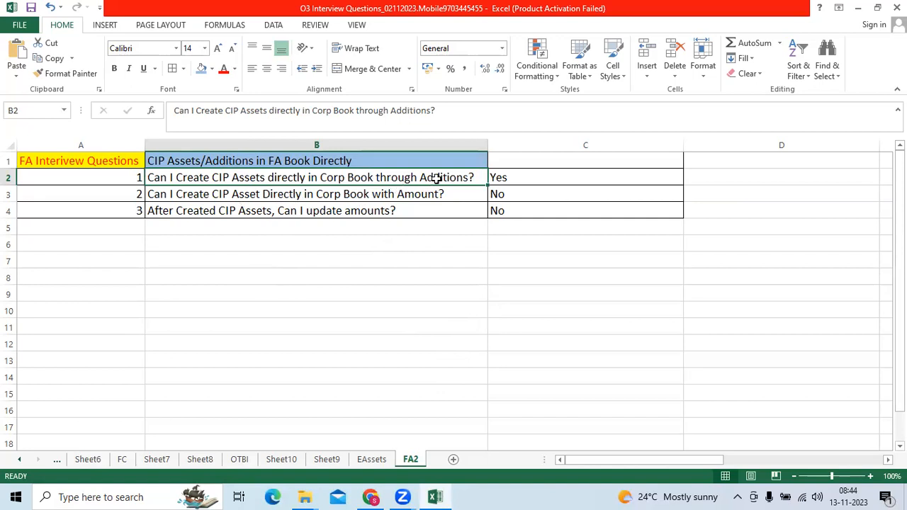
pyautogui.moveTo(507, 178)
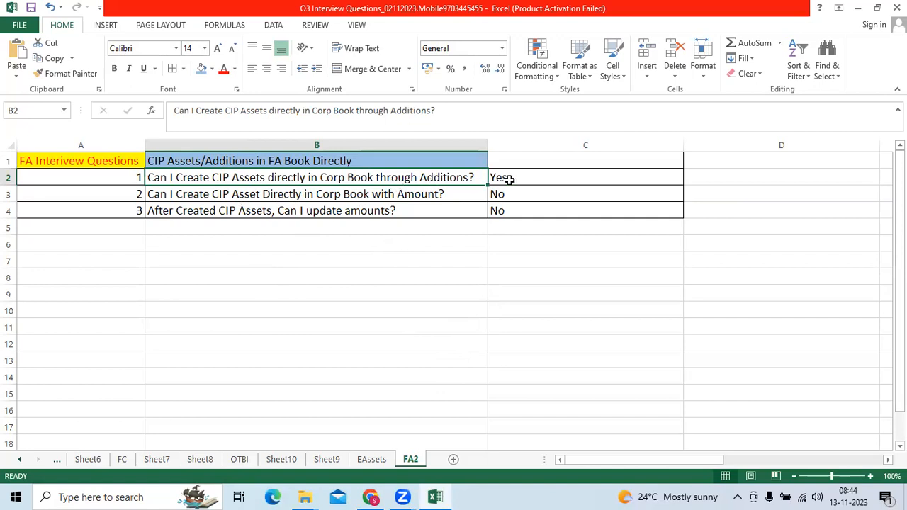
pyautogui.click(586, 160)
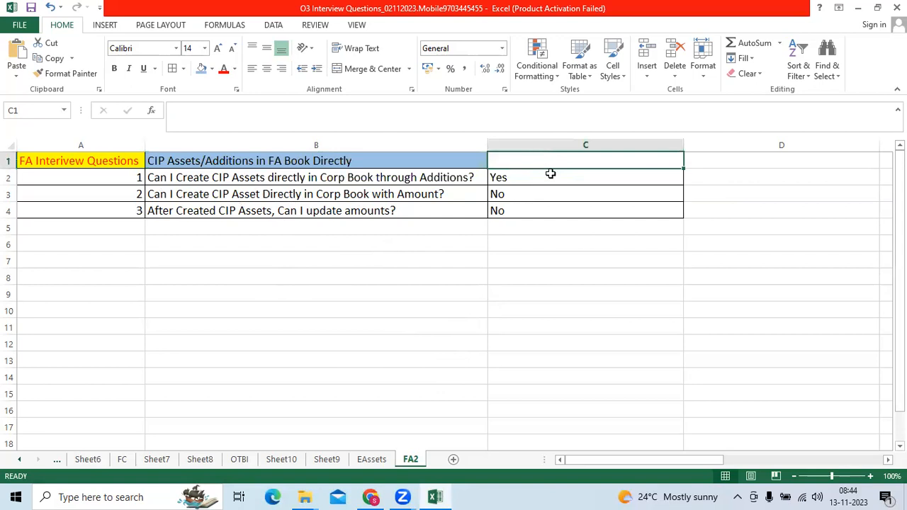
pyautogui.write('EBS/')
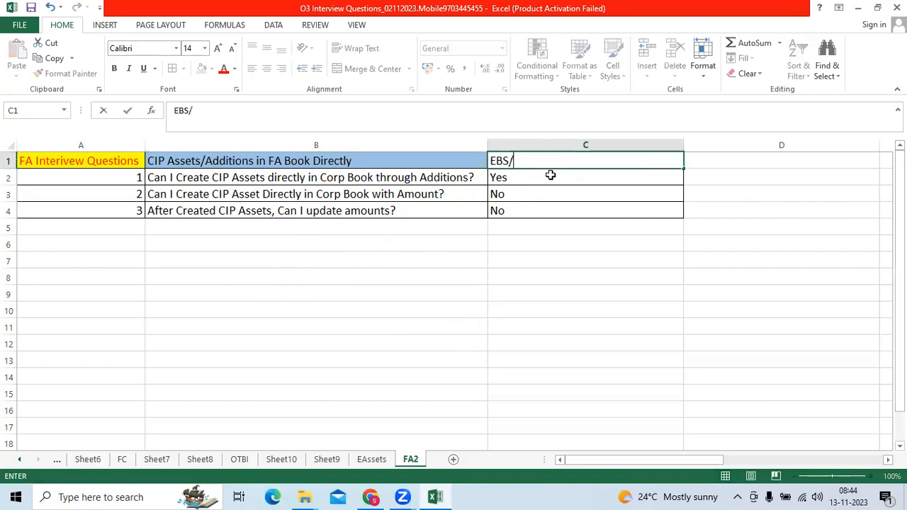
pyautogui.write('Fusion')
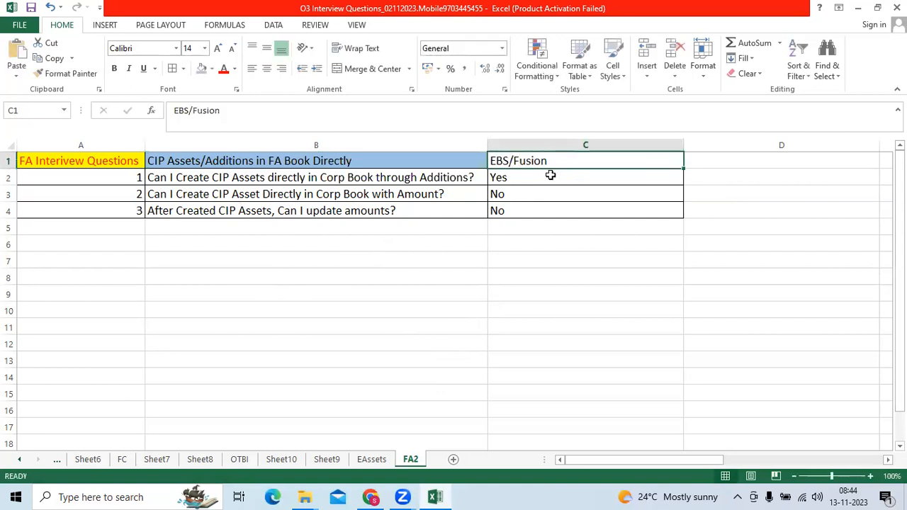
pyautogui.click(317, 193)
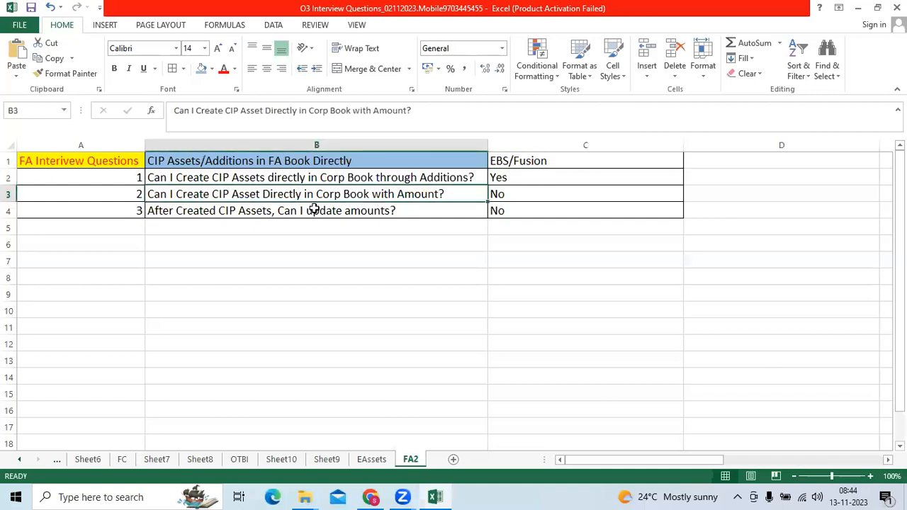
pyautogui.moveTo(457, 202)
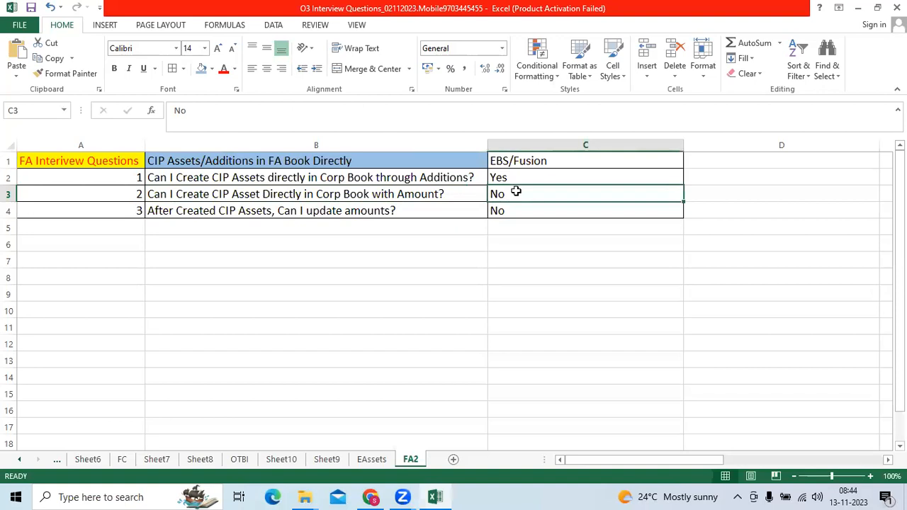
pyautogui.moveTo(516, 204)
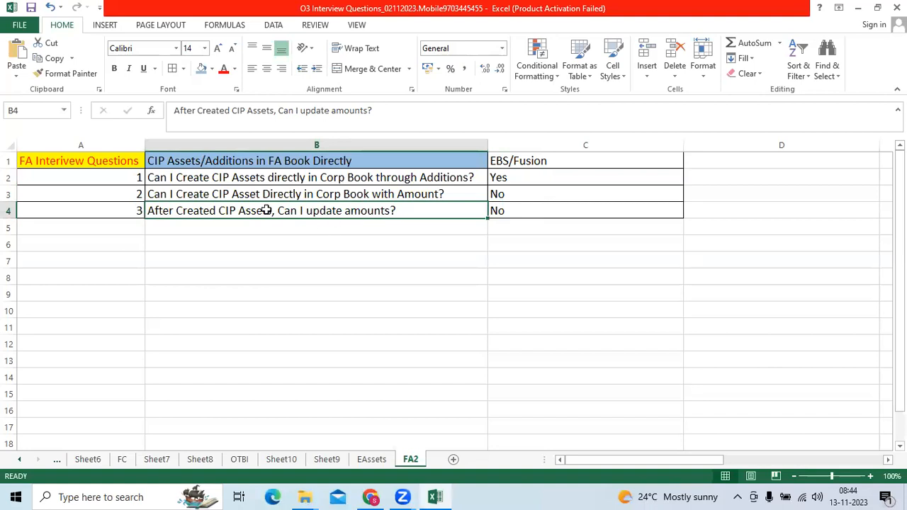
pyautogui.click(586, 211)
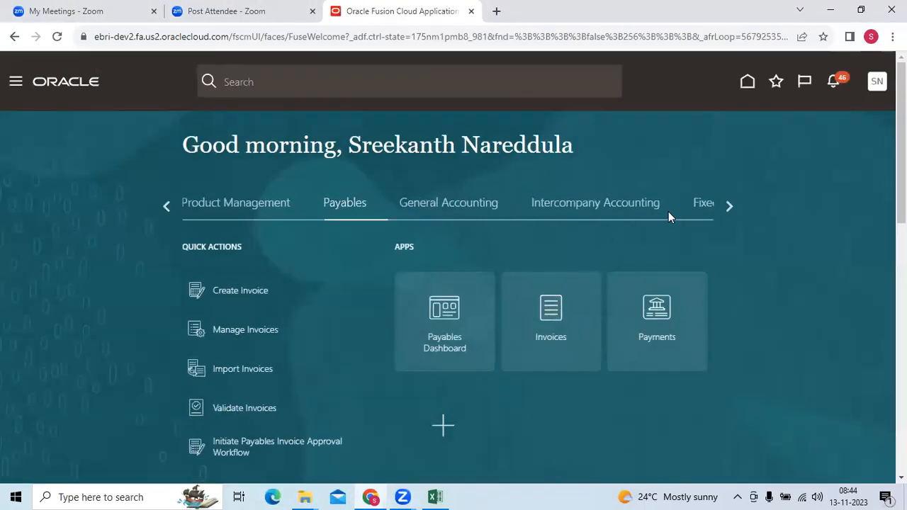
# Step: Open the Fixed Assets work area for PCC INDIA CORP BOOK and show its Tasks list
pyautogui.click(703, 203)
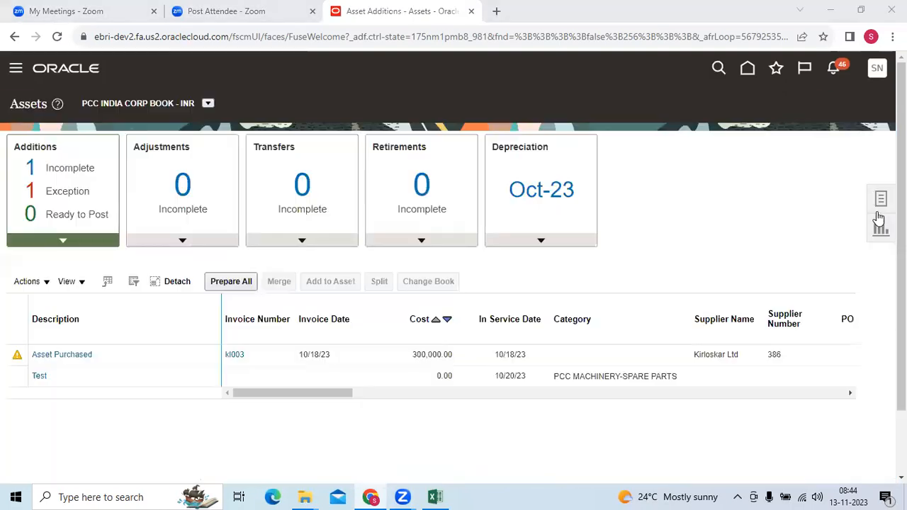
pyautogui.click(881, 199)
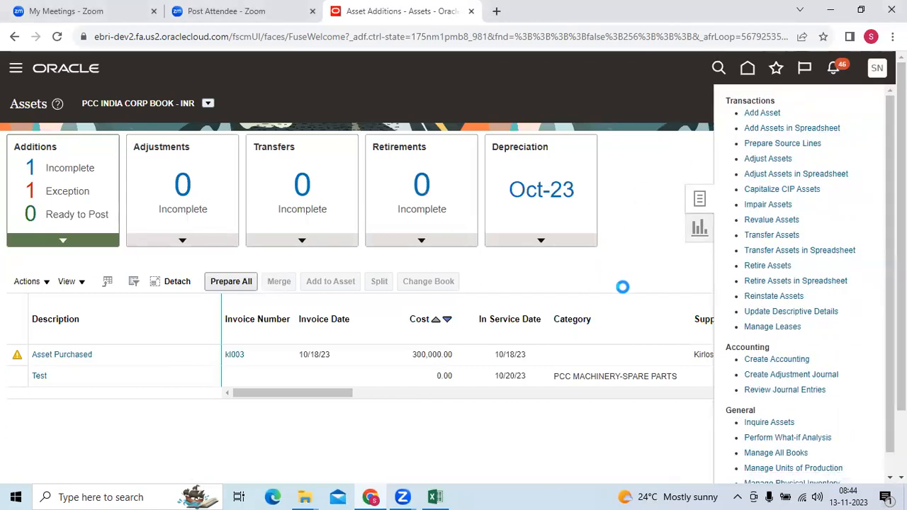
# Step: Start Add Asset and set Asset Type to CIP after trying Capitalized and Expensed
pyautogui.click(762, 113)
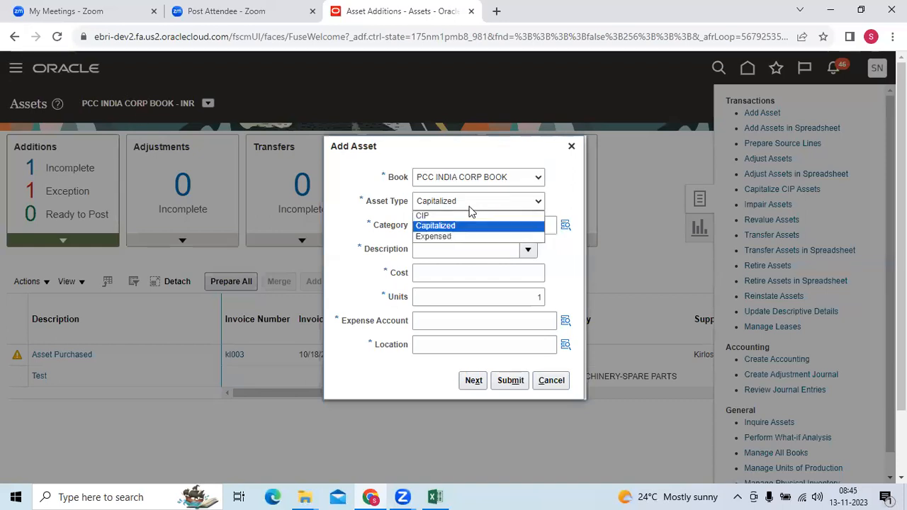
pyautogui.click(422, 214)
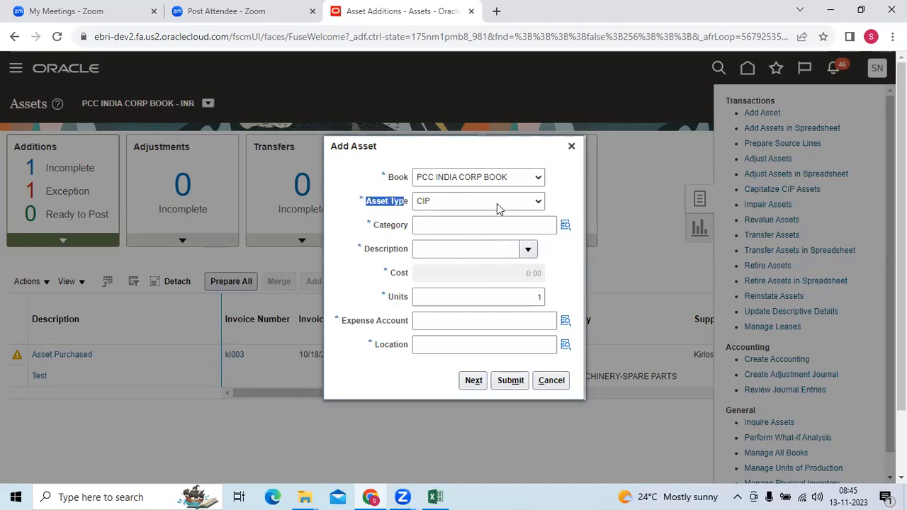
pyautogui.click(478, 200)
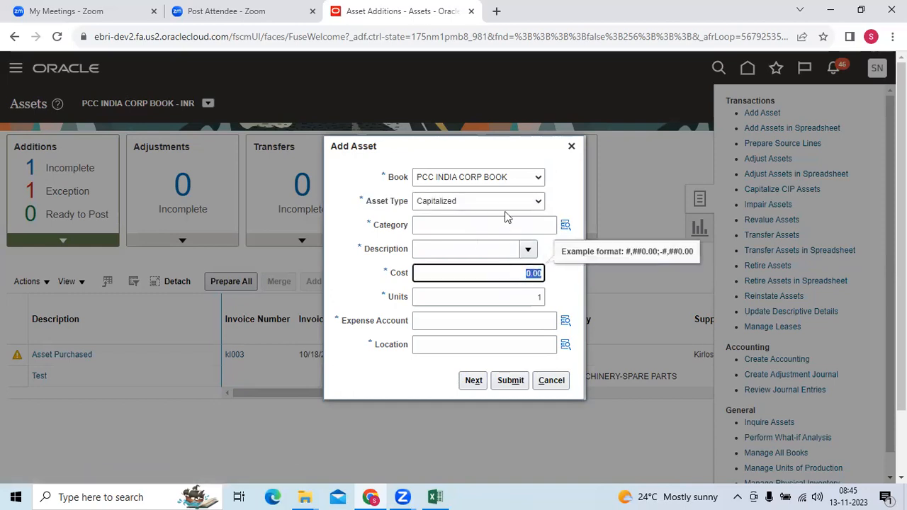
pyautogui.click(479, 201)
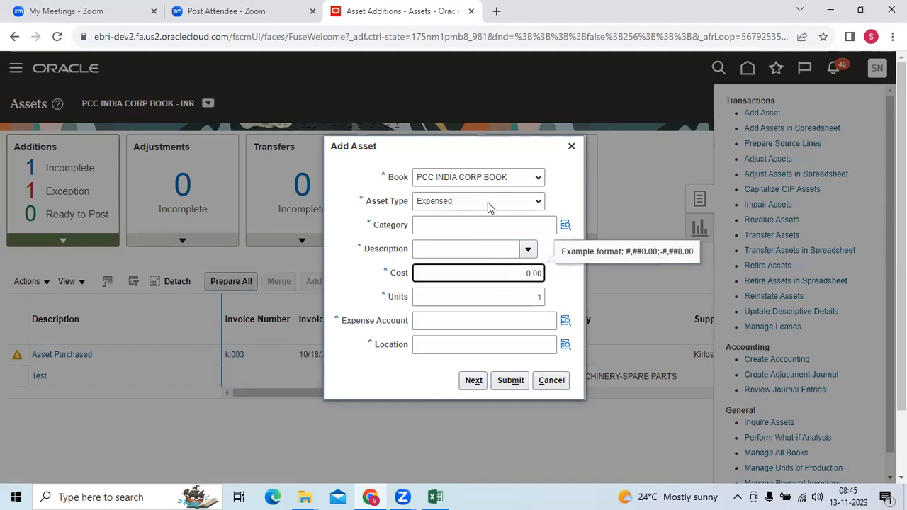
pyautogui.click(478, 201)
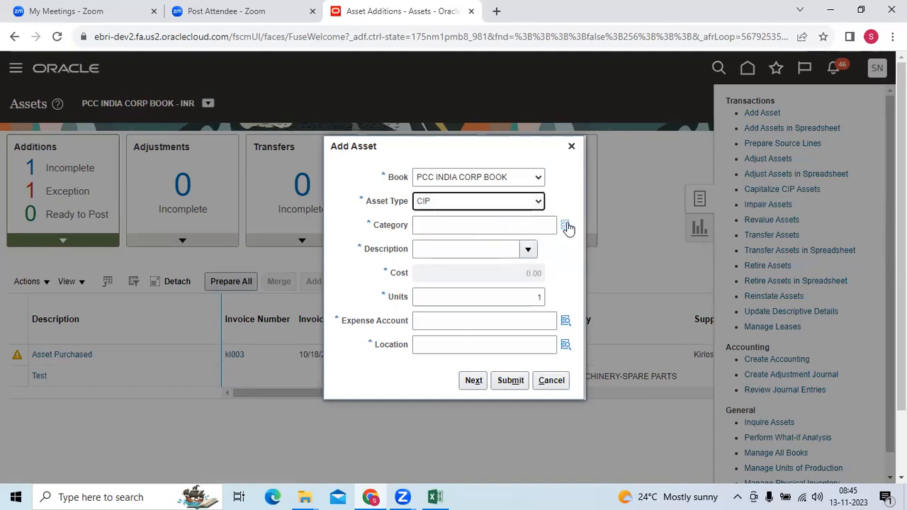
# Step: Choose category PCC MACHINERY-SPARE PARTS, enter description TestCIP and 1 unit
pyautogui.click(567, 226)
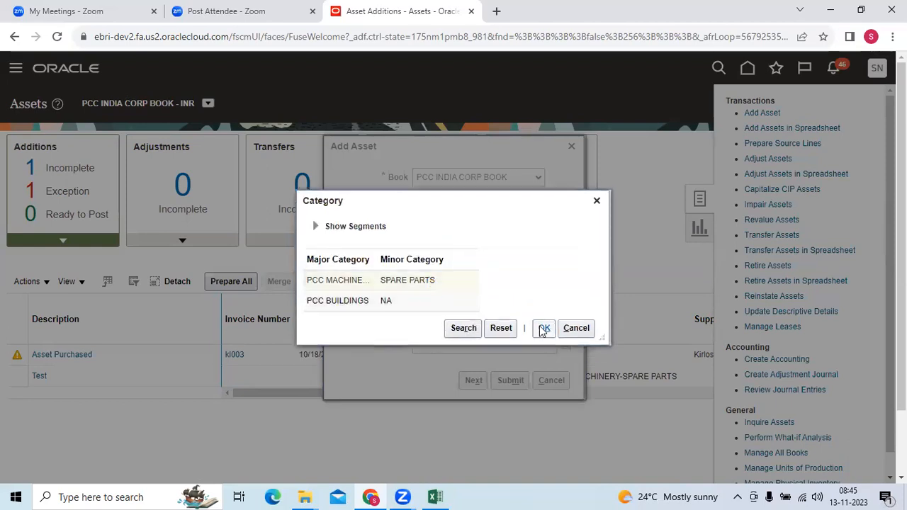
pyautogui.click(543, 327)
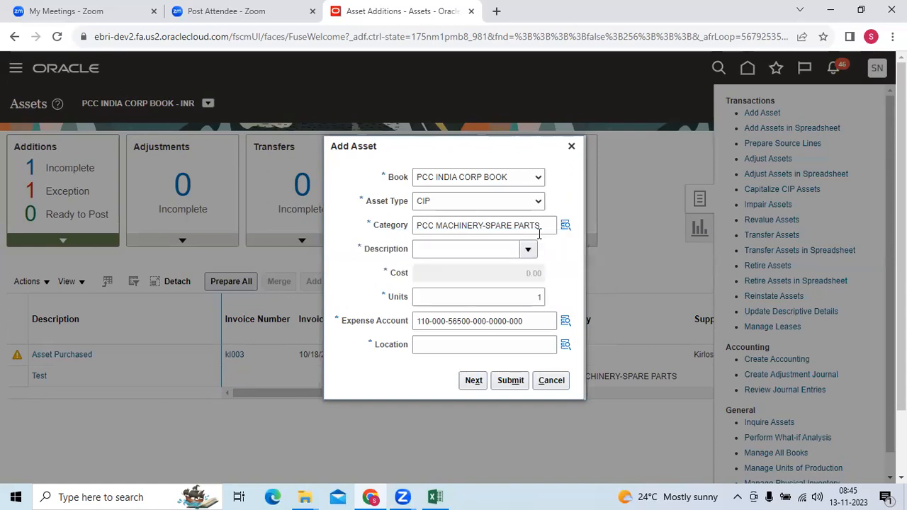
pyautogui.write('TestCIP')
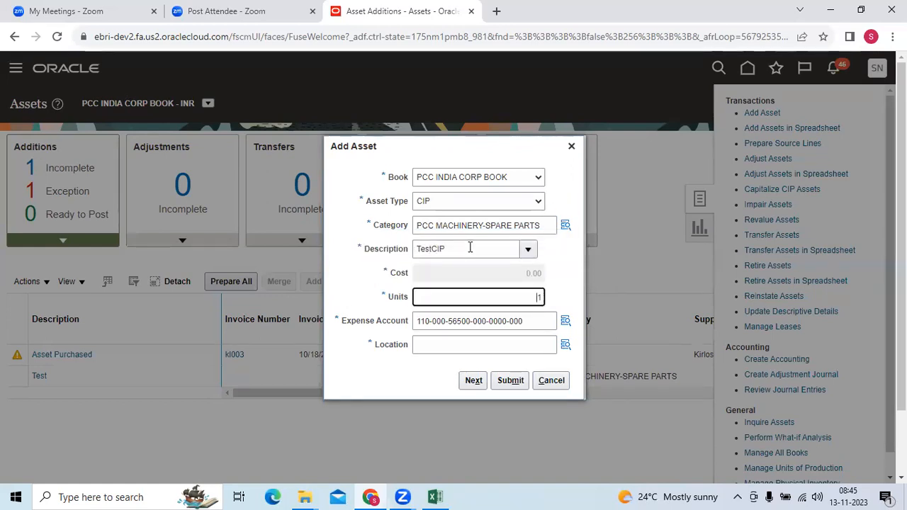
pyautogui.write('1')
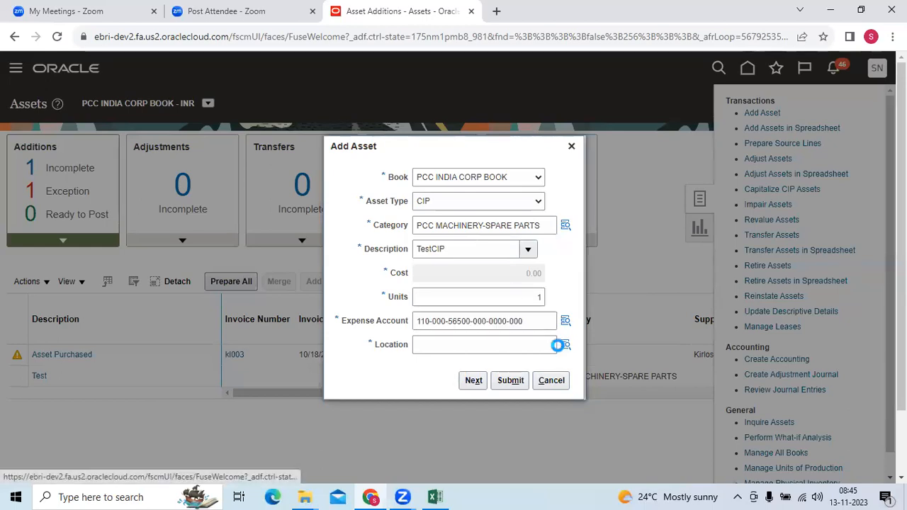
pyautogui.click(562, 345)
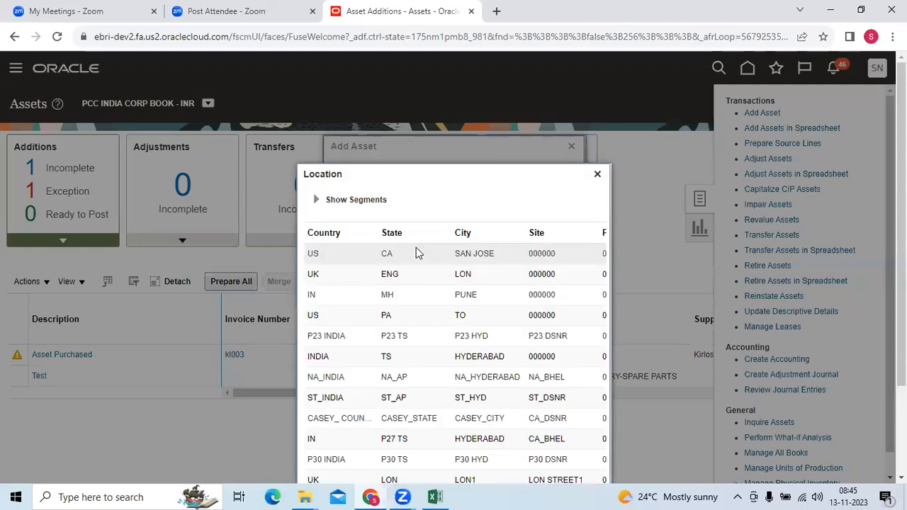
pyautogui.scroll(-3)
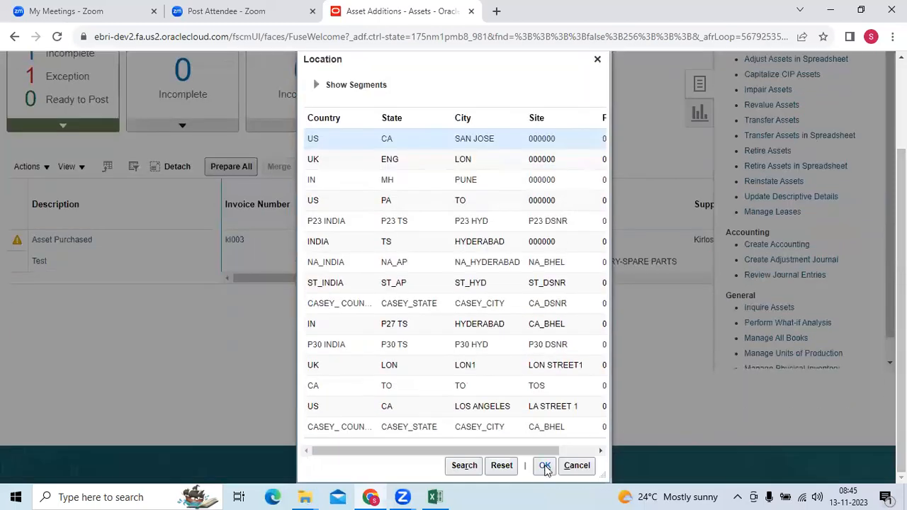
pyautogui.click(544, 466)
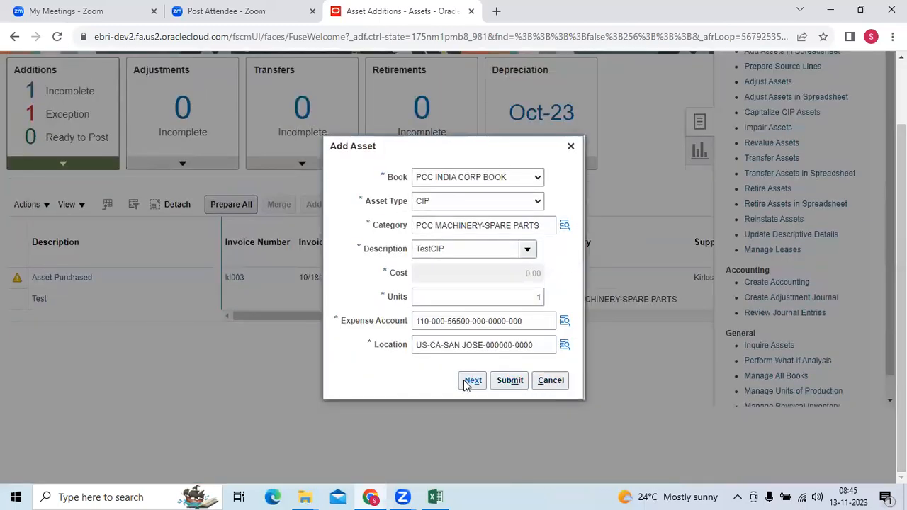
pyautogui.click(473, 381)
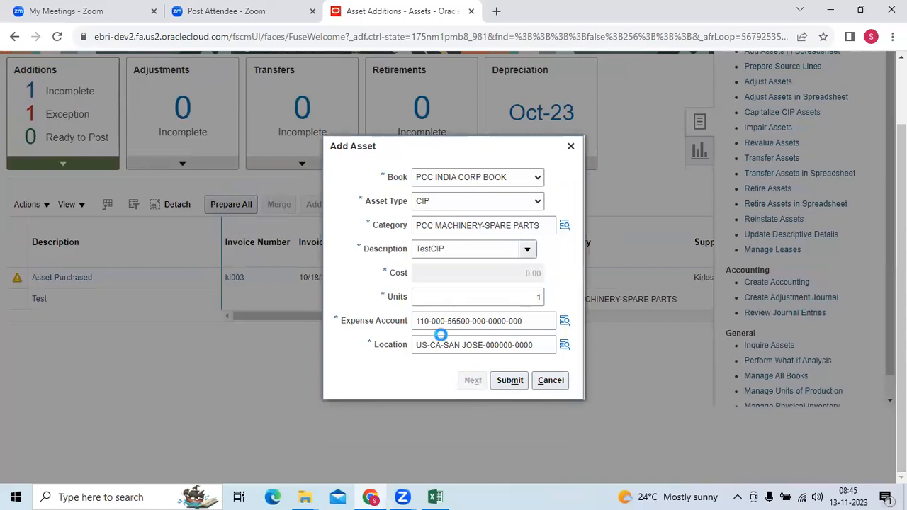
# Step: Pick NONE as the asset key and submit the TestCIP addition
pyautogui.click(472, 380)
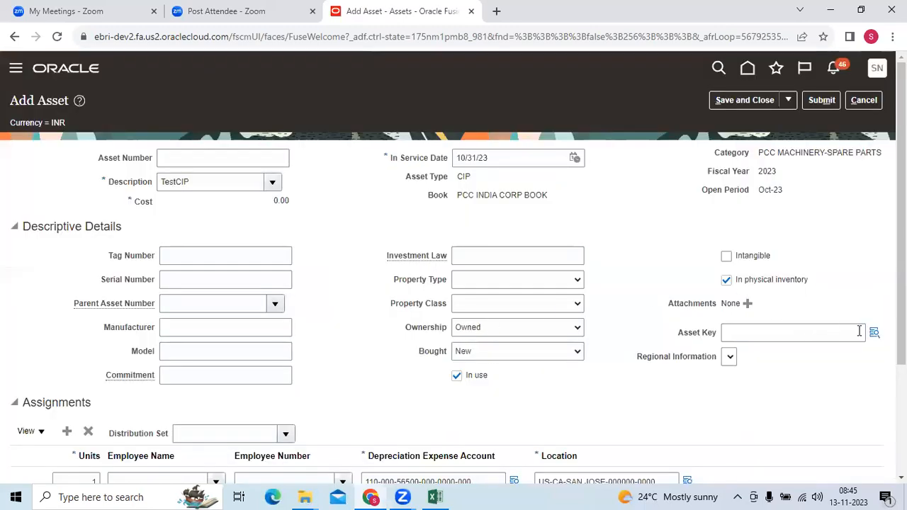
pyautogui.click(875, 333)
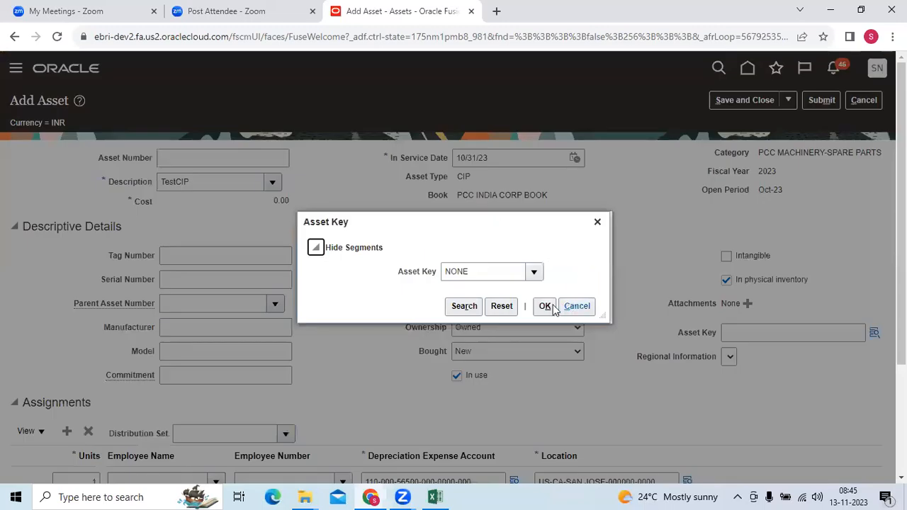
pyautogui.click(545, 306)
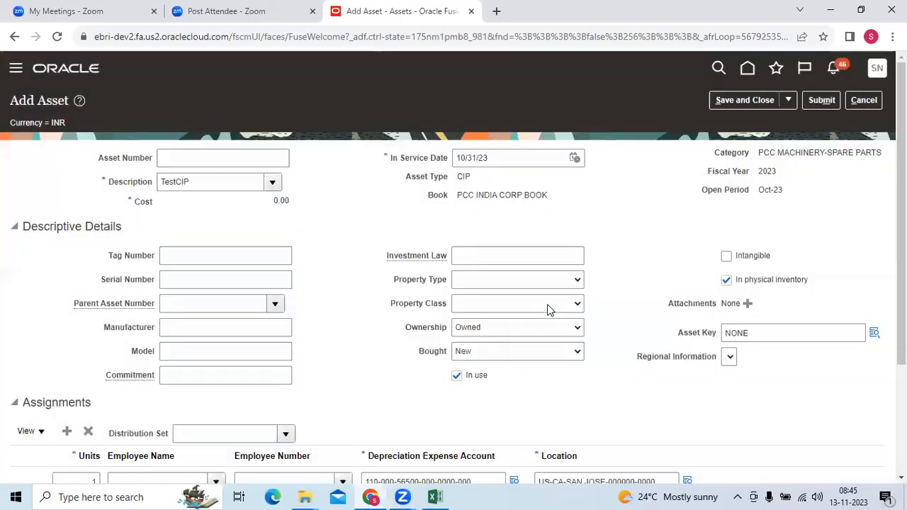
pyautogui.click(821, 100)
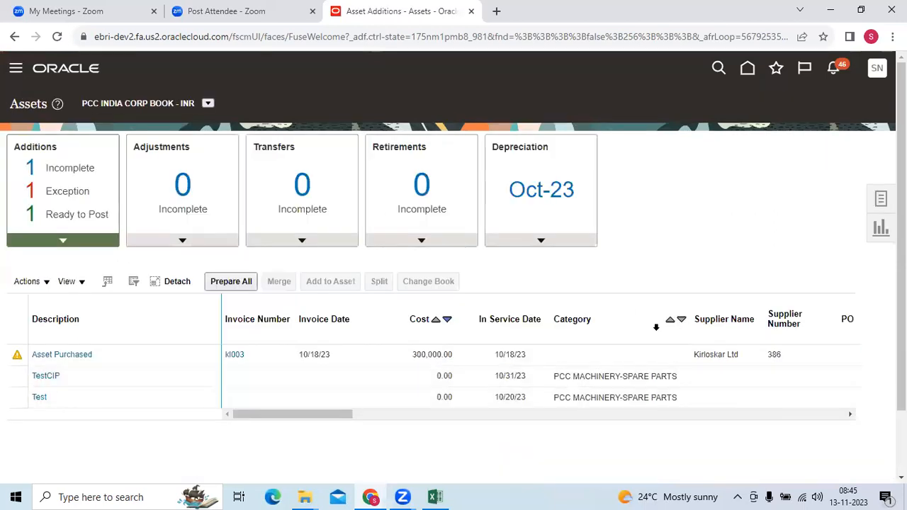
pyautogui.moveTo(881, 199)
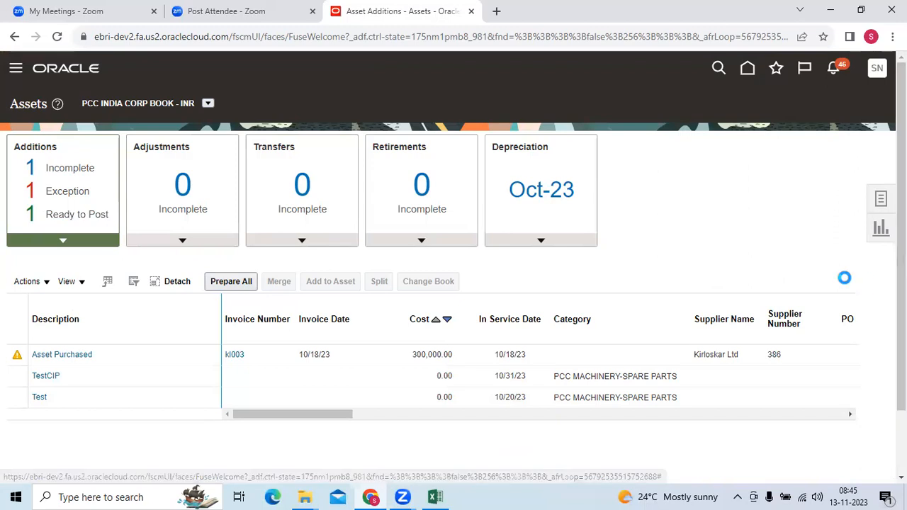
# Step: Filter the additions list using the Ready to Post count in the Additions tile
pyautogui.click(231, 281)
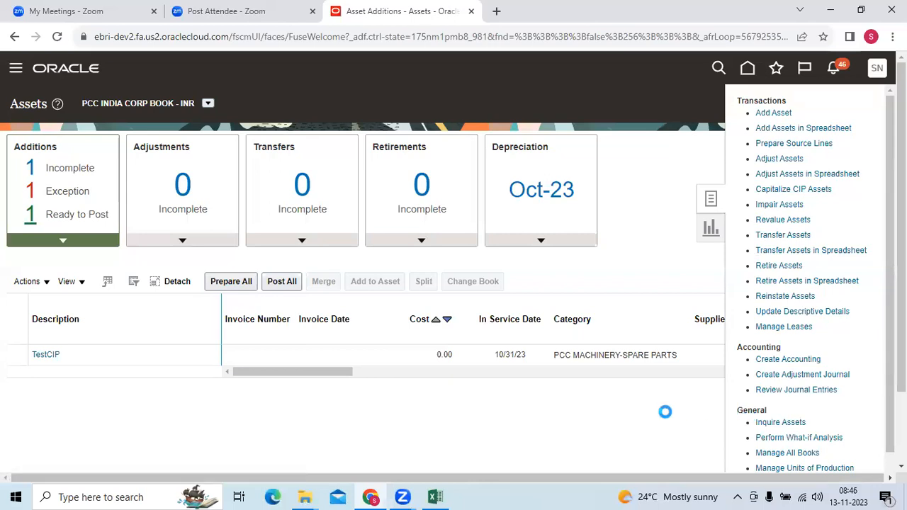
# Step: Check Recent Additions in Inquire Assets for asset 10393 TEST, then return to Assets
pyautogui.click(781, 422)
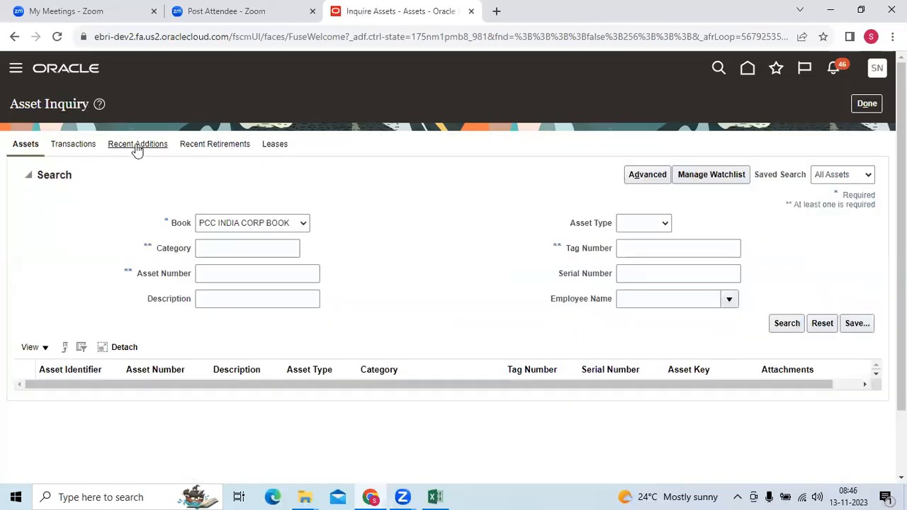
pyautogui.click(137, 144)
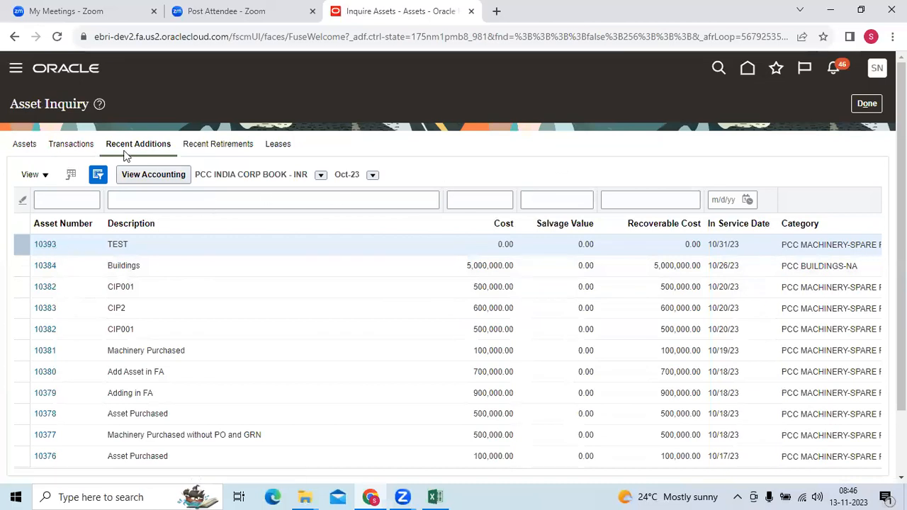
pyautogui.click(25, 144)
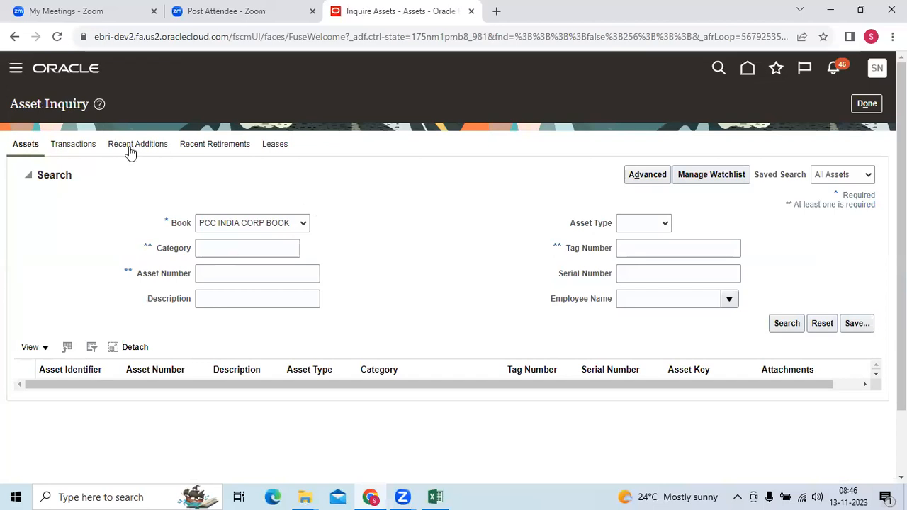
pyautogui.click(137, 144)
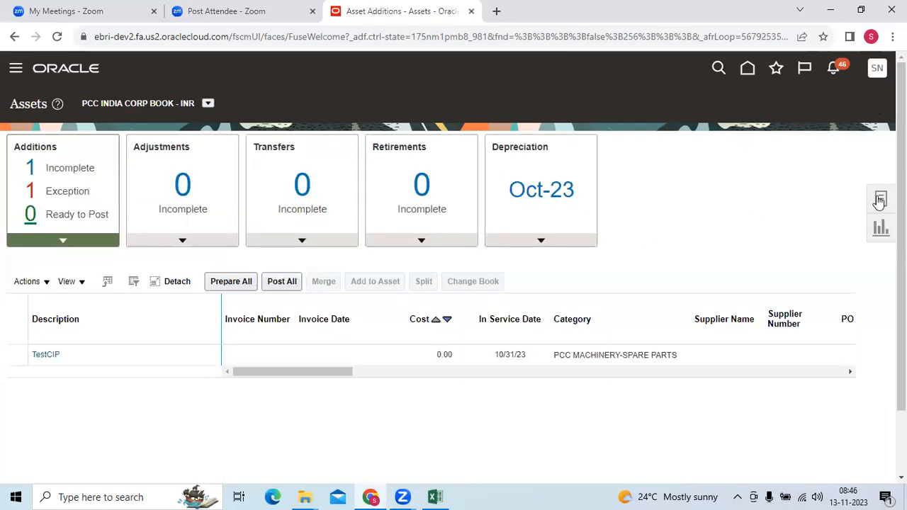
# Step: Search Adjust Assets for asset number 10393 and select the TEST result row
pyautogui.click(881, 201)
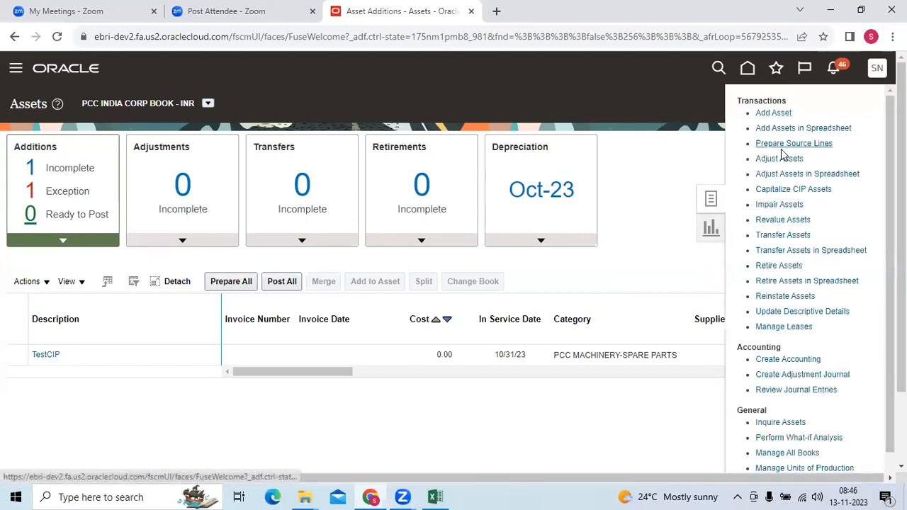
pyautogui.click(780, 159)
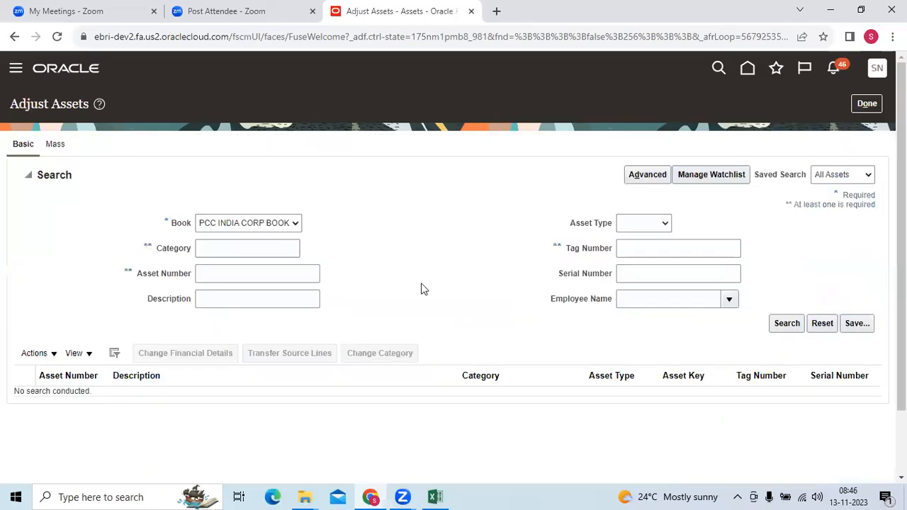
pyautogui.write('1')
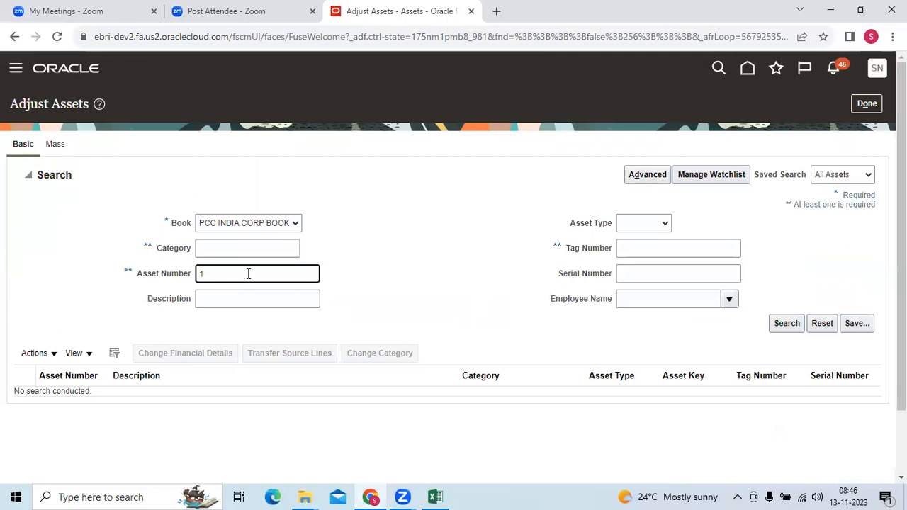
pyautogui.write('0393')
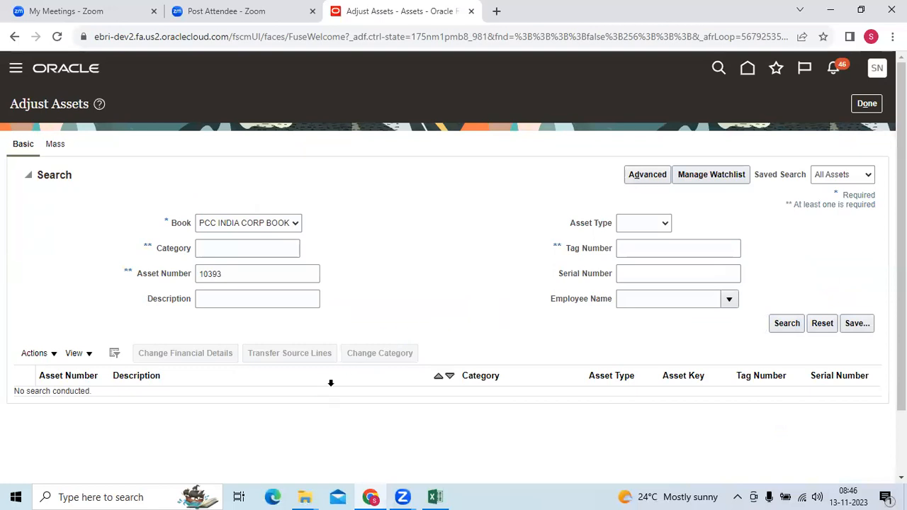
pyautogui.click(787, 323)
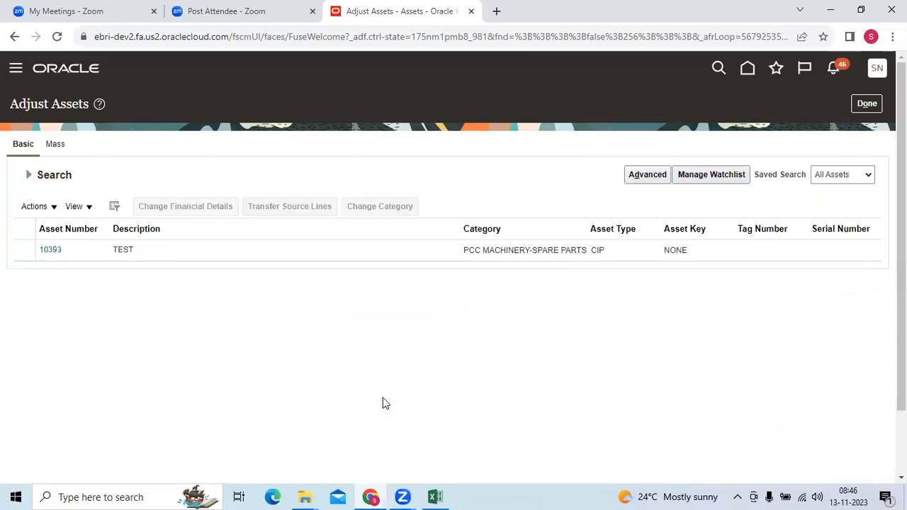
pyautogui.click(123, 250)
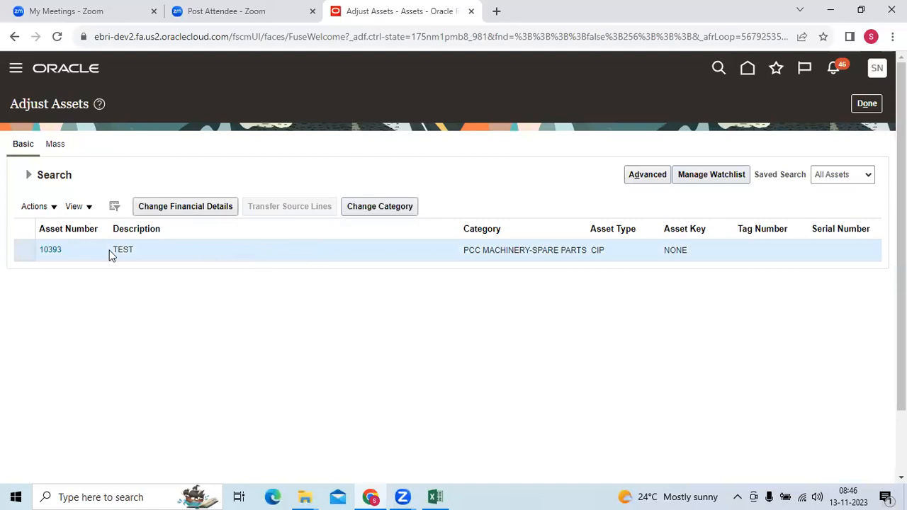
pyautogui.click(35, 207)
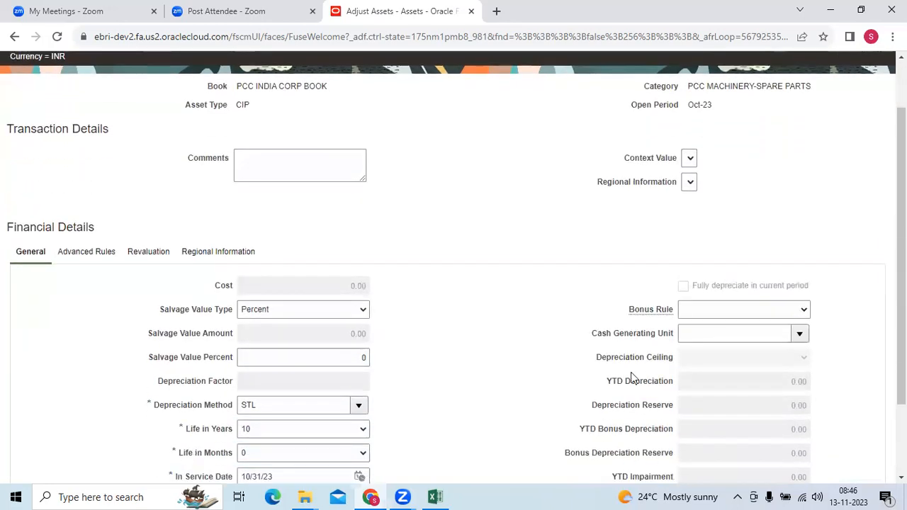
pyautogui.scroll(-3)
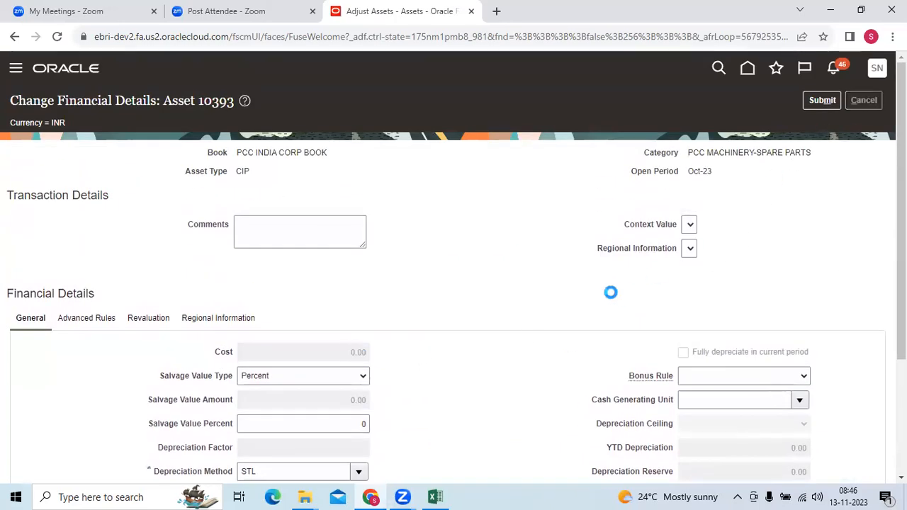
pyautogui.click(864, 100)
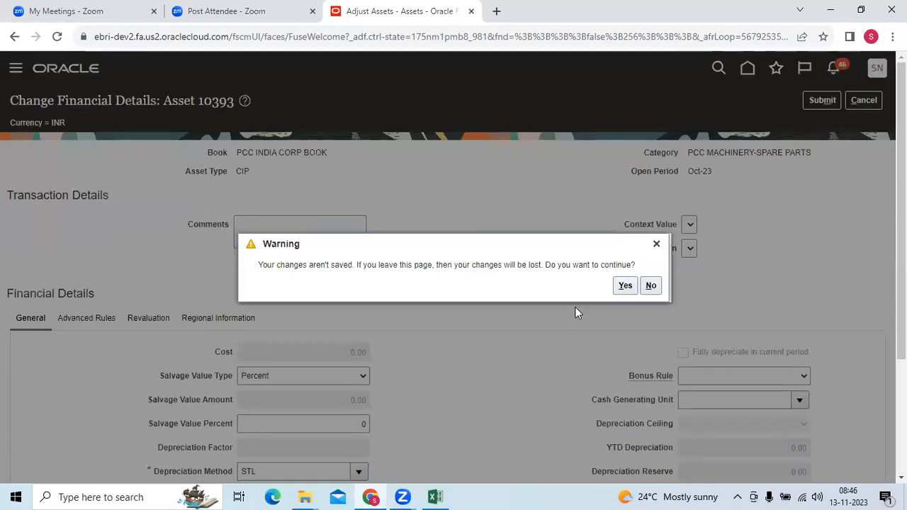
pyautogui.click(624, 285)
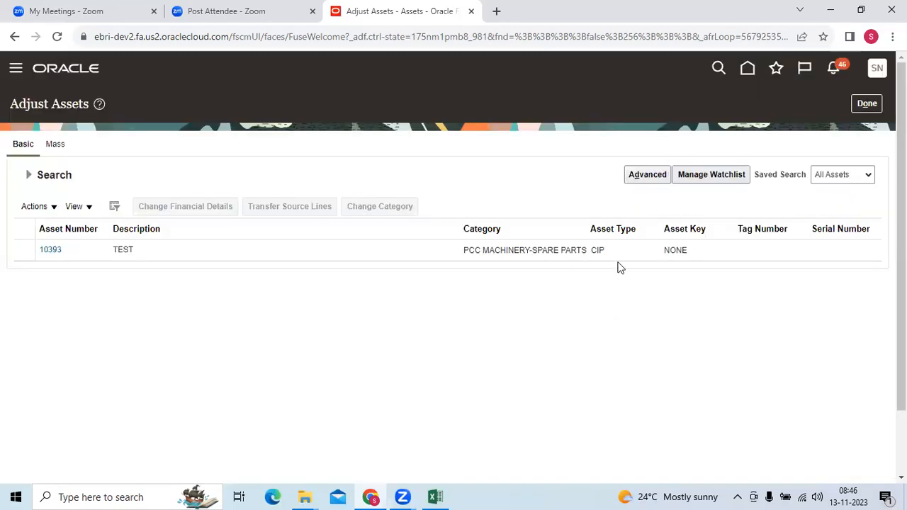